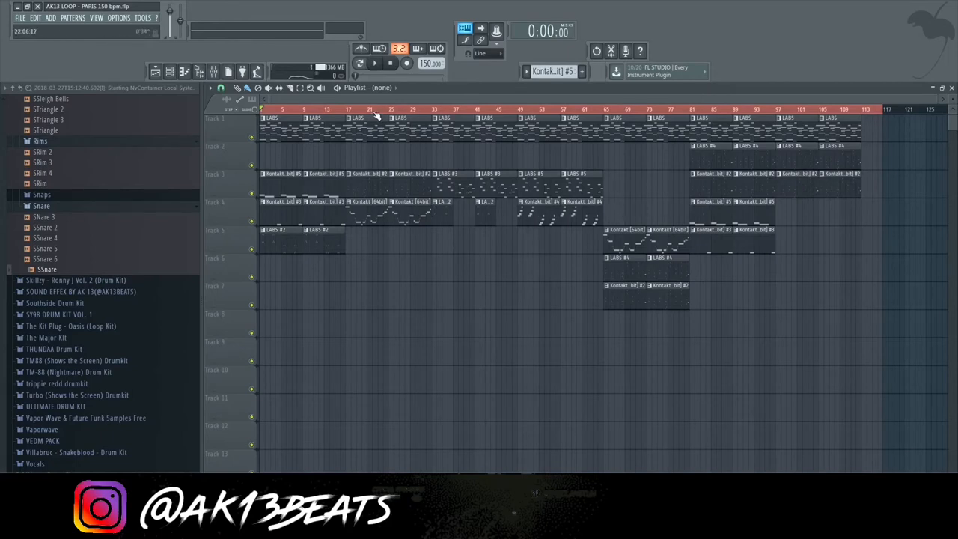
Step: Show the channel rack listing the beat's instrument channels over the playlist arrangement
click(519, 109)
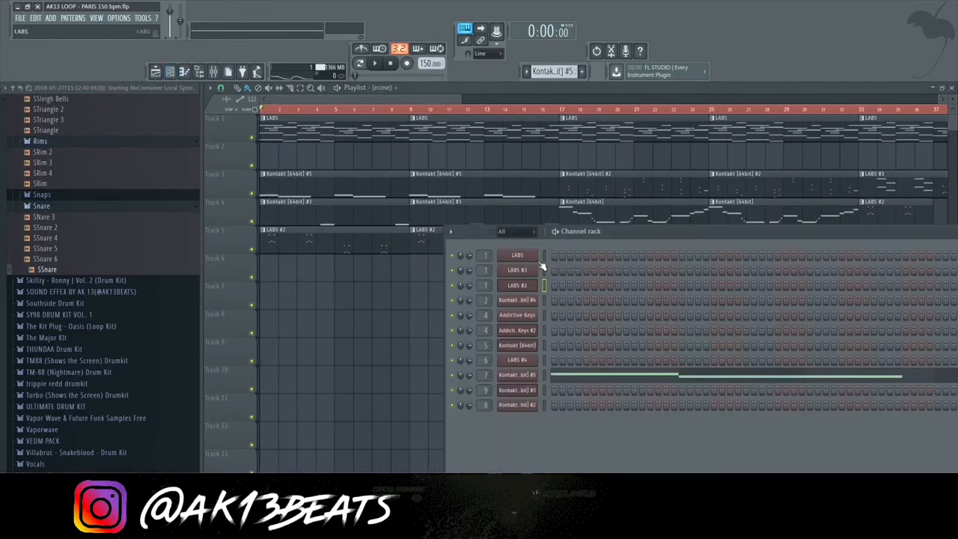
Step: Open the LABS piano plugin, then view its chord and lead notes in the piano roll
click(516, 254)
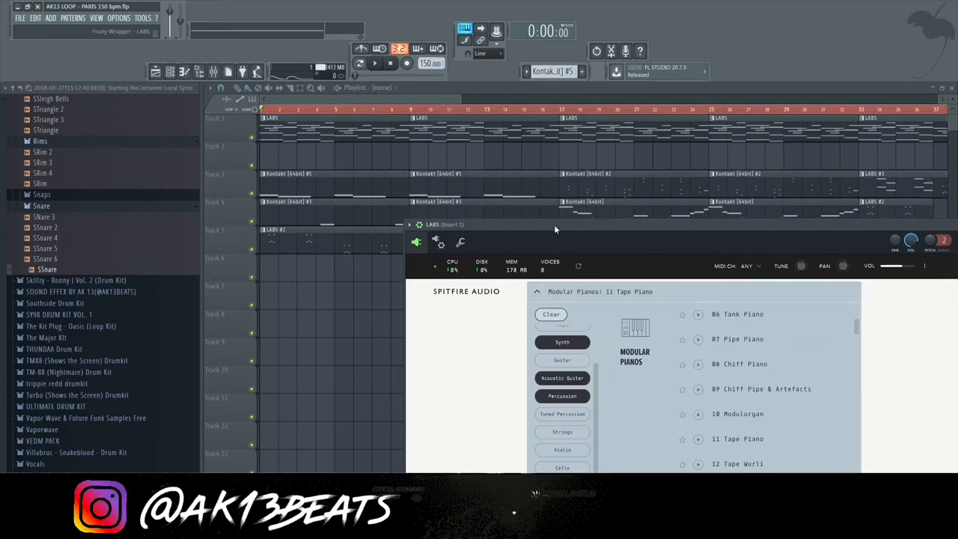
click(536, 291)
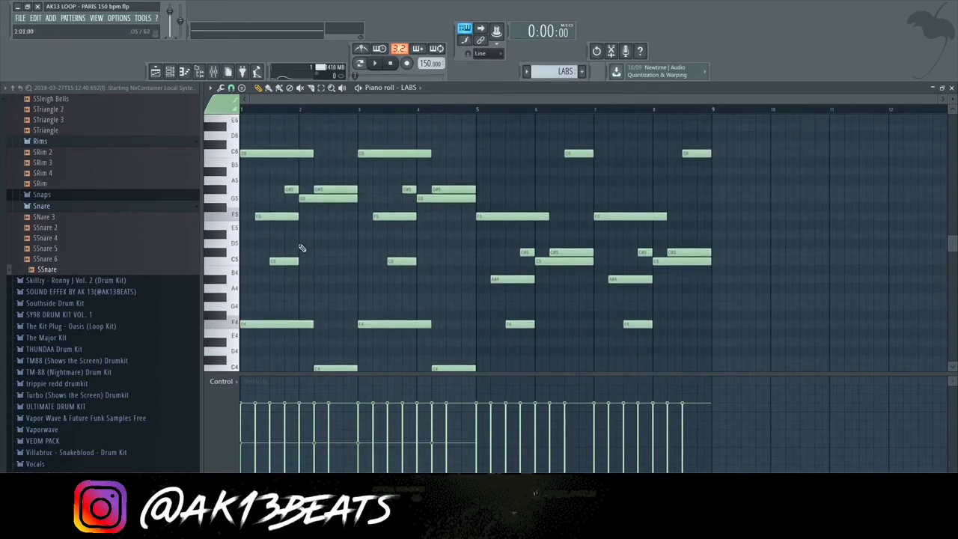
Step: Play the LABS melody pattern and bring up the mixer on Insert 1
click(211, 88)
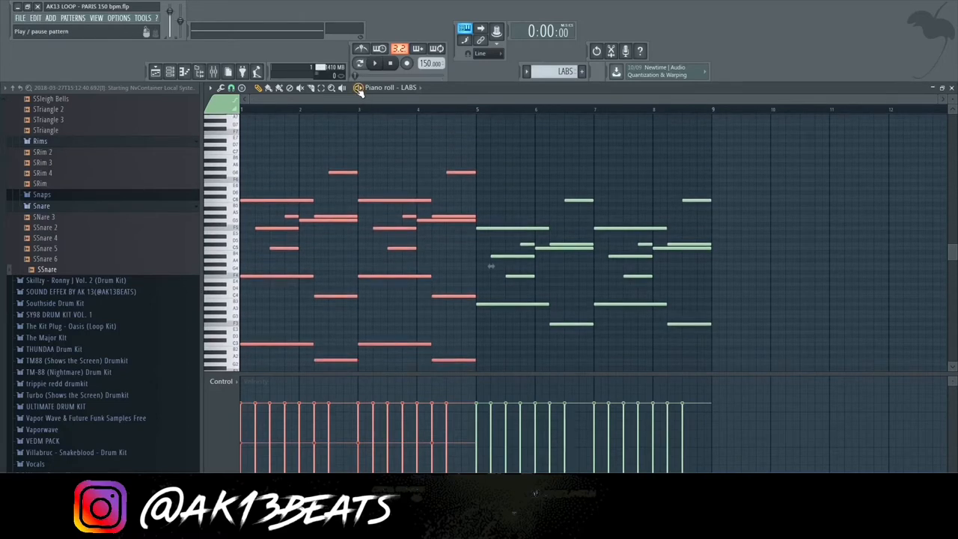
click(374, 63)
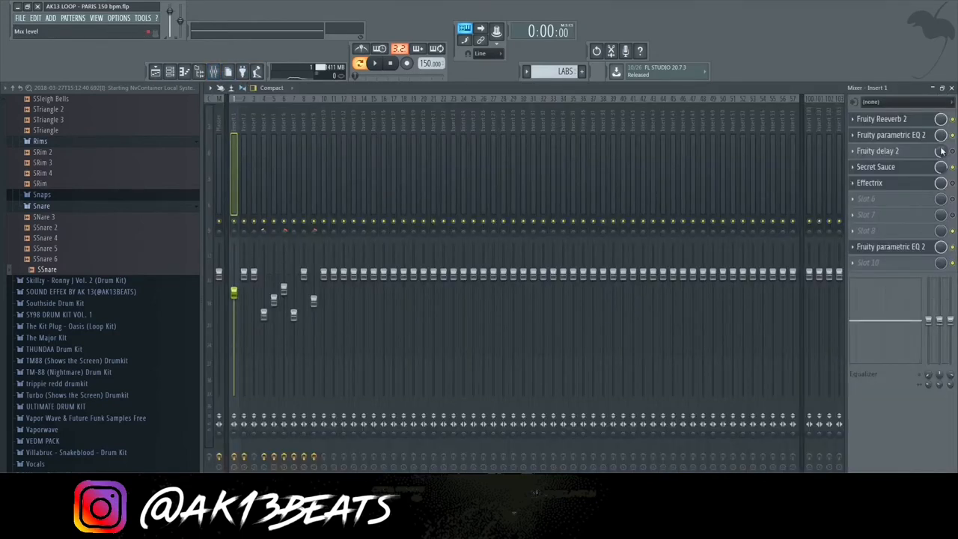
Step: Inspect Insert 1's Fruity Reeverb 2 and parametric EQ 2 effects, nudging the EQ low-cut band
click(881, 119)
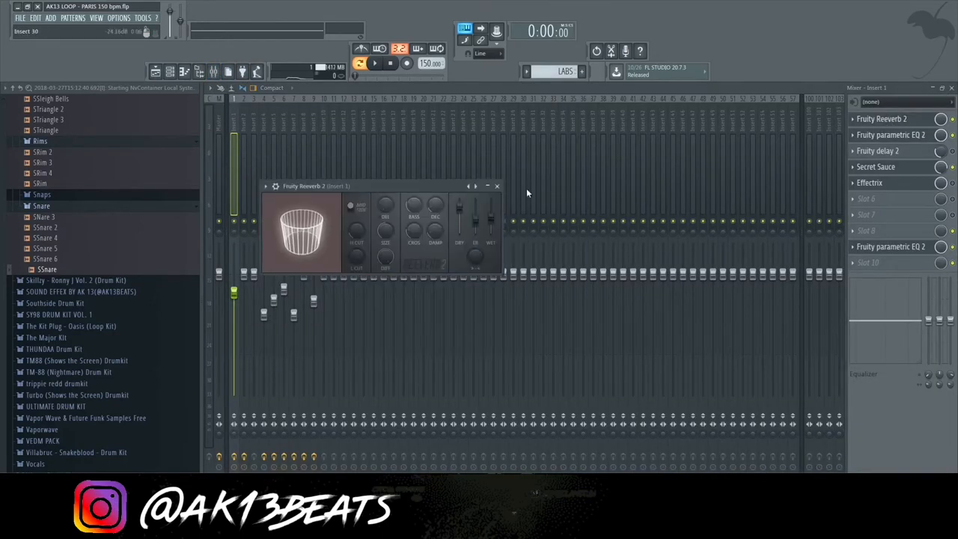
click(891, 135)
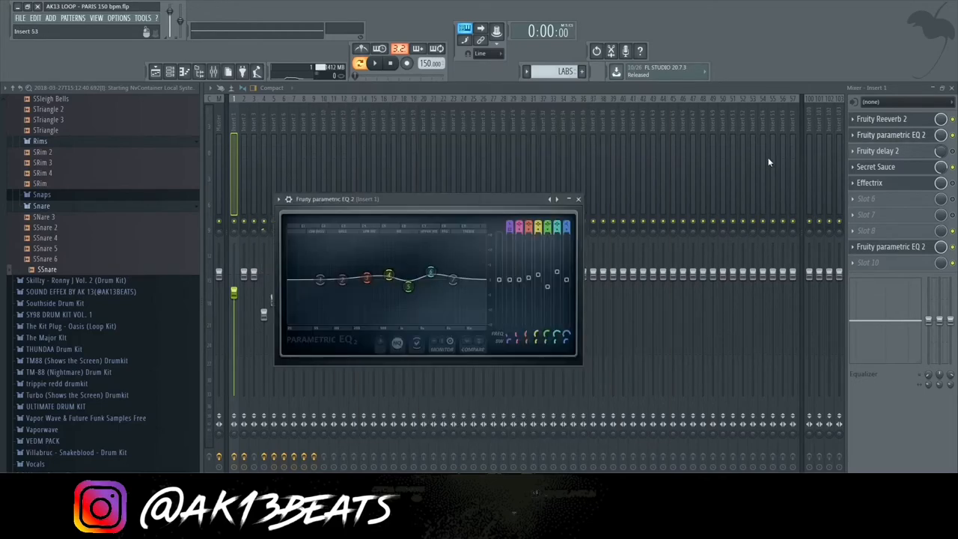
drag(431, 276, 431, 271)
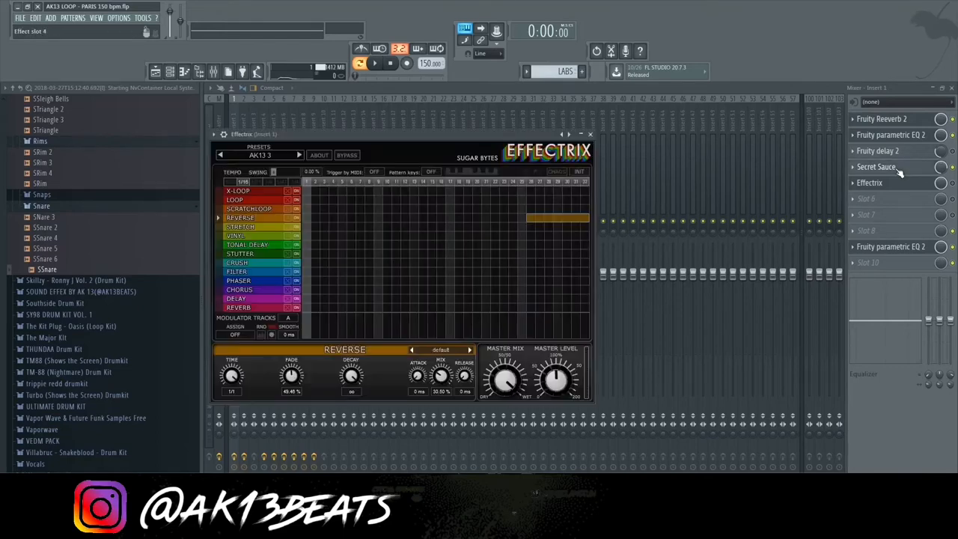
click(876, 166)
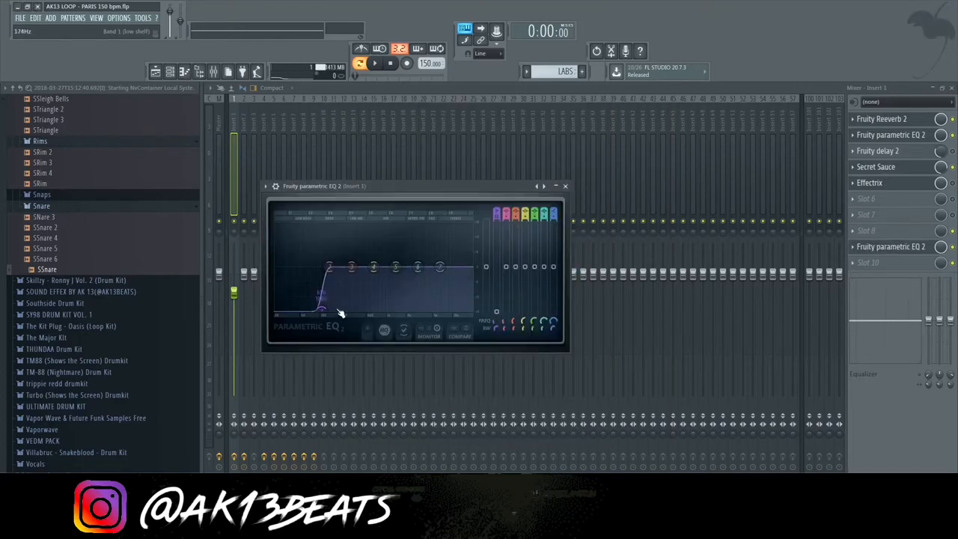
drag(323, 307, 322, 313)
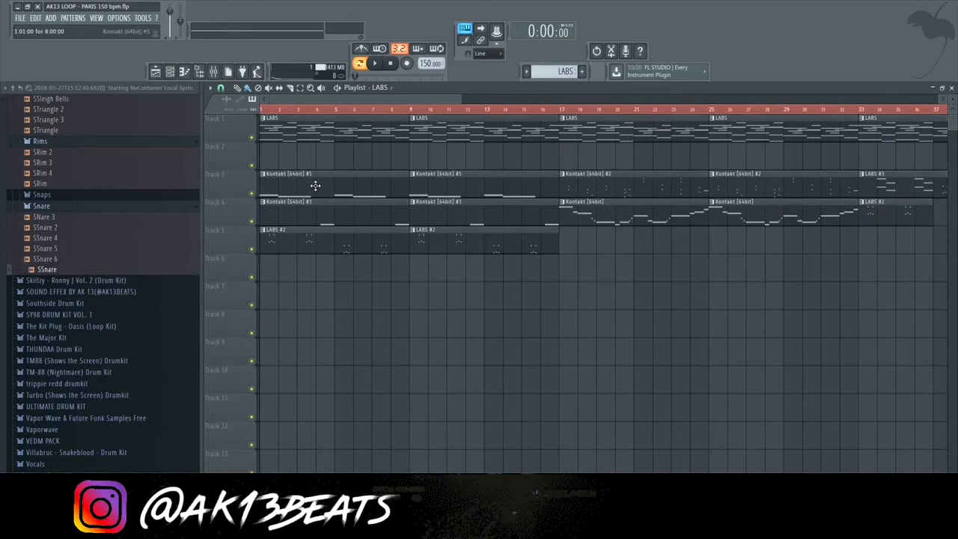
Step: Open the Kontakt #5 pattern and Gypsy Trumpet instrument, then show mixer Insert 7
click(289, 180)
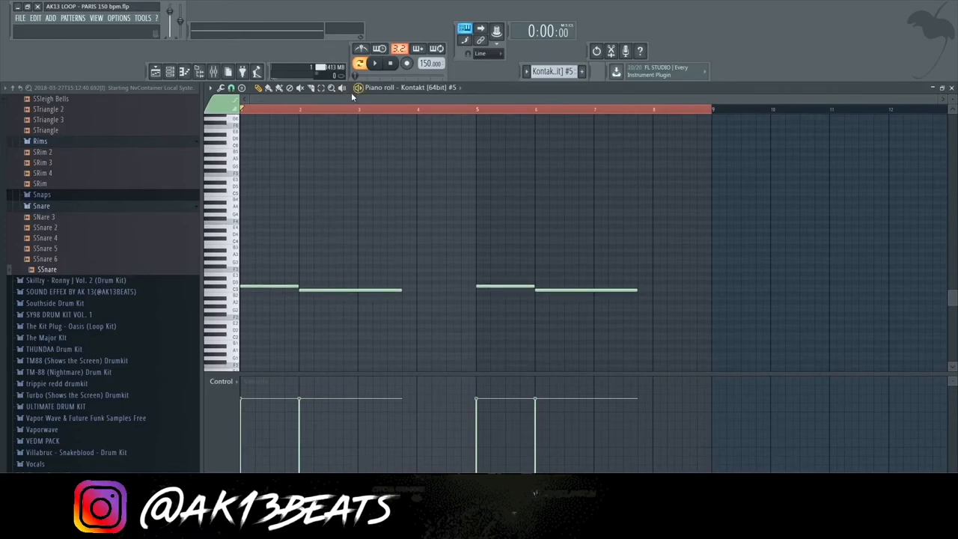
click(374, 63)
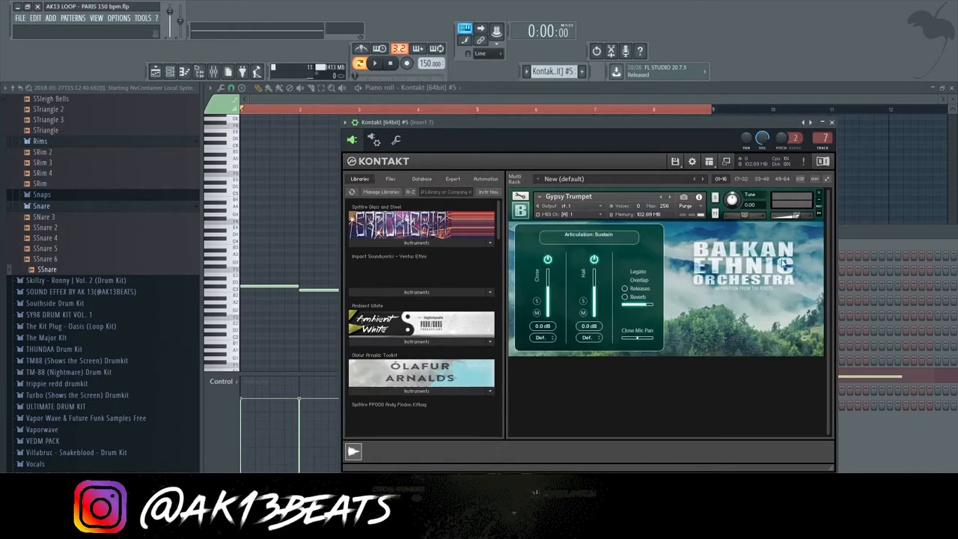
scroll(down, 3)
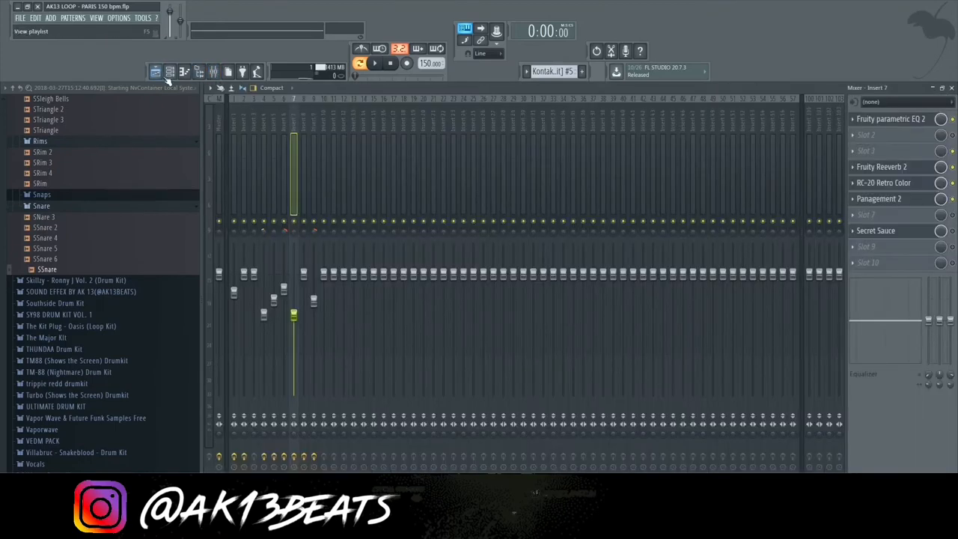
Step: Review Insert 7's Fruity Reeverb 2, parametric EQ 2 and Panagement 2 effects
click(881, 166)
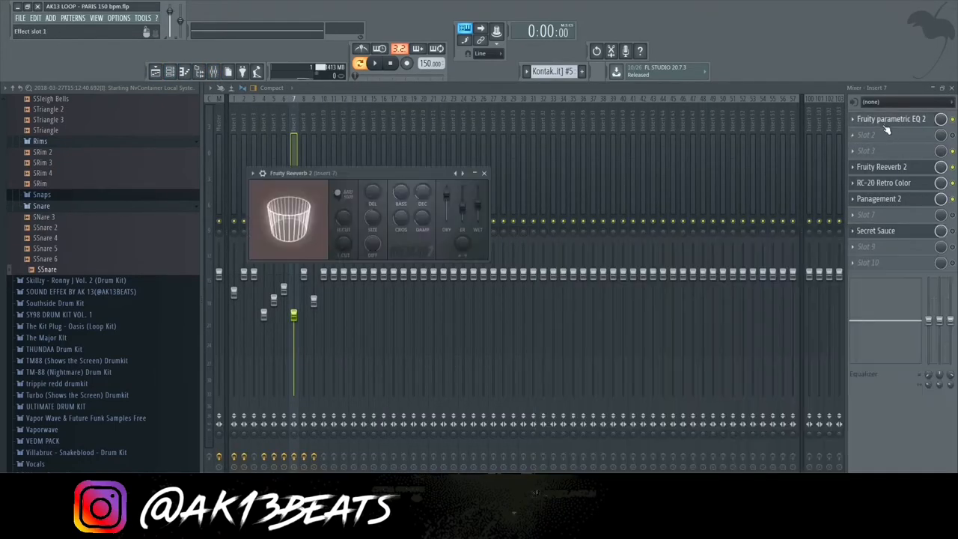
click(891, 119)
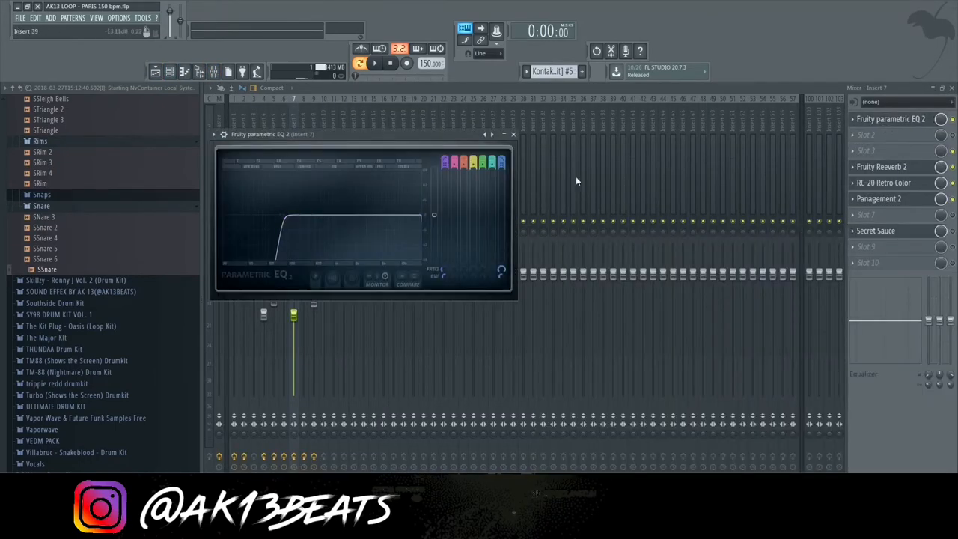
click(882, 166)
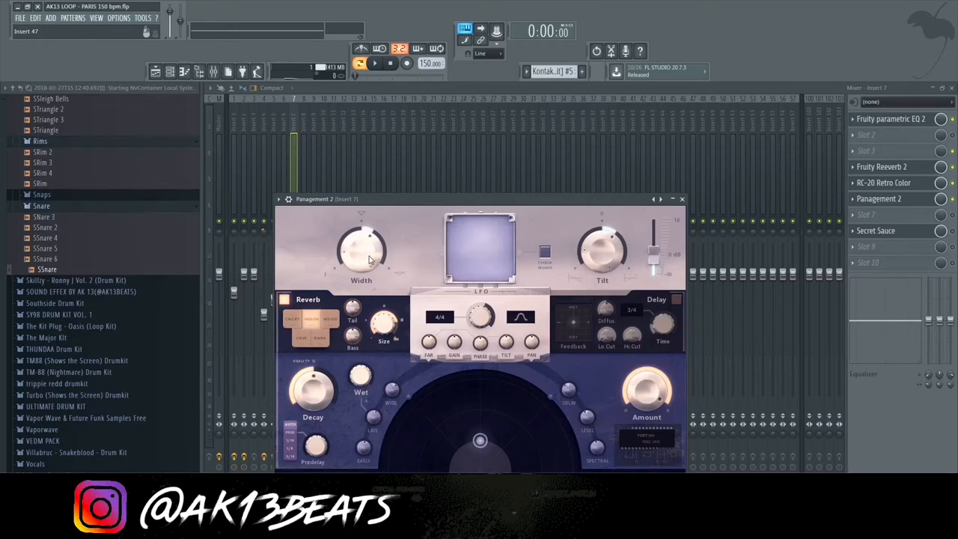
drag(361, 250, 366, 258)
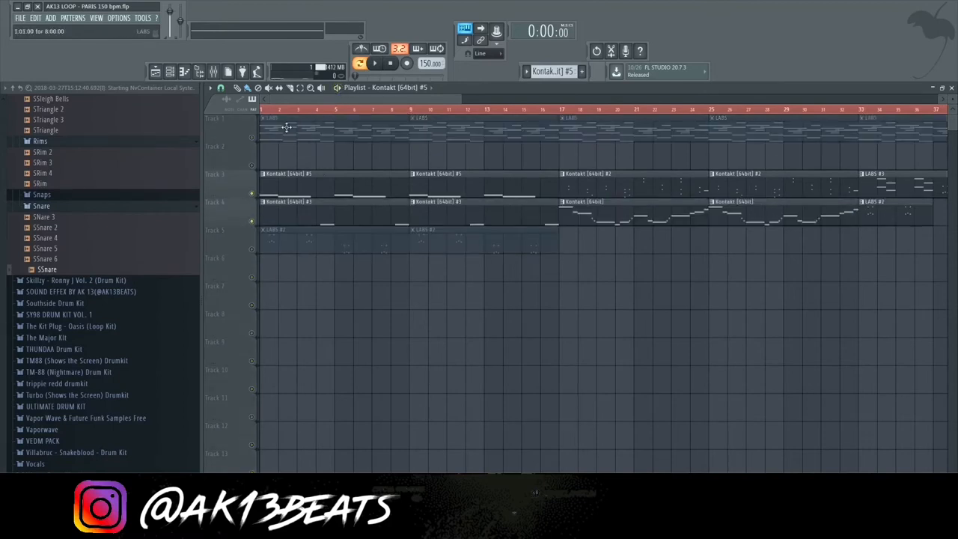
Step: View the Kontakt #3 pattern notes, then open LABS #2 set to Hand Bells Vibrato
click(373, 63)
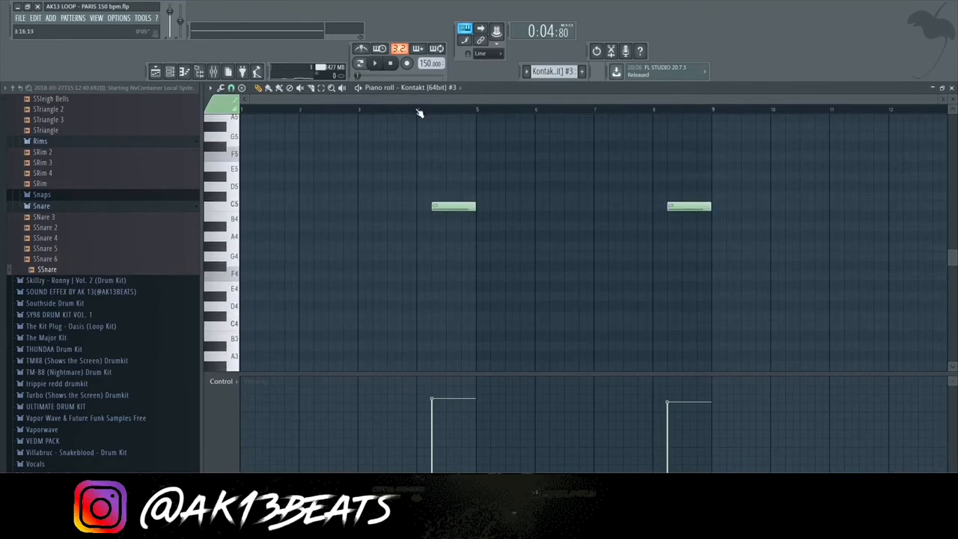
click(374, 63)
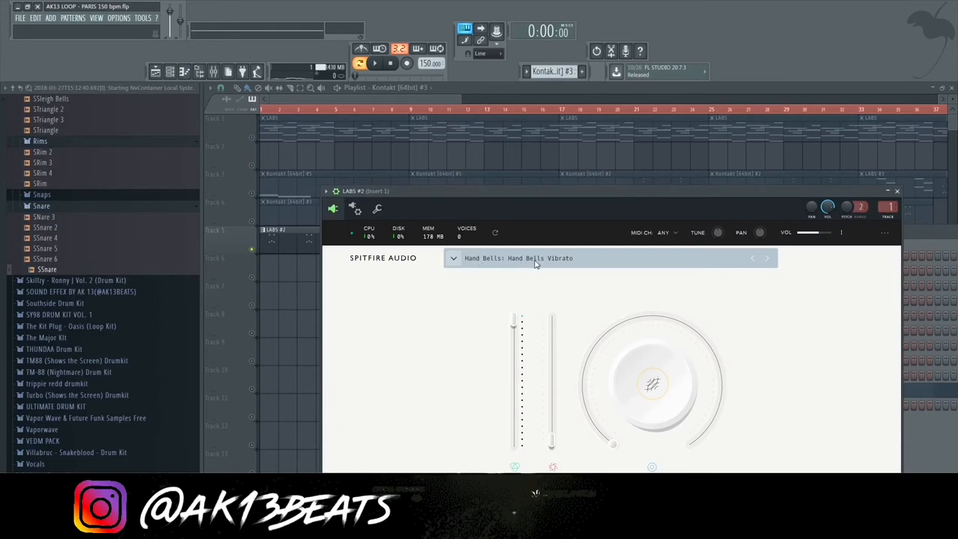
Step: Close the LABS #2 window and view its hand-bell notes in the piano roll
click(896, 190)
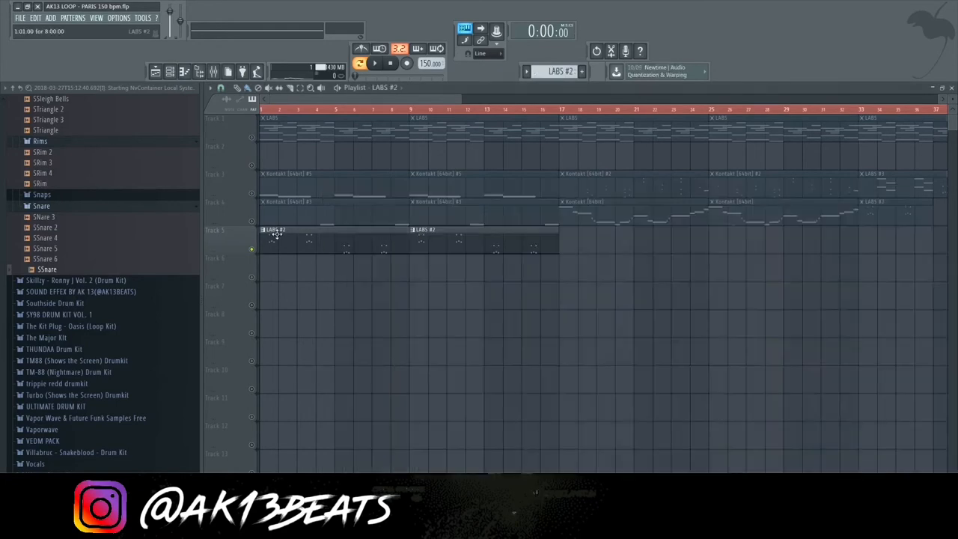
double_click(277, 230)
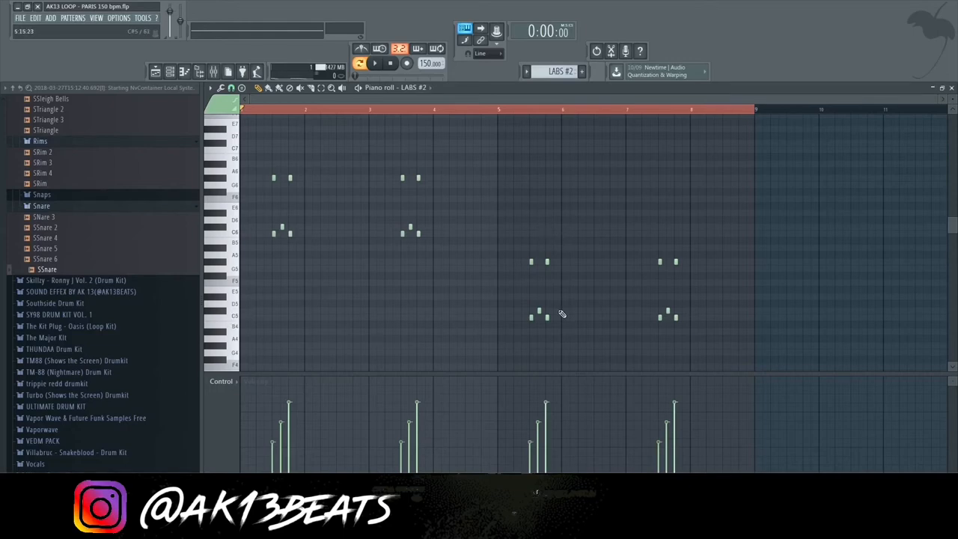
click(170, 71)
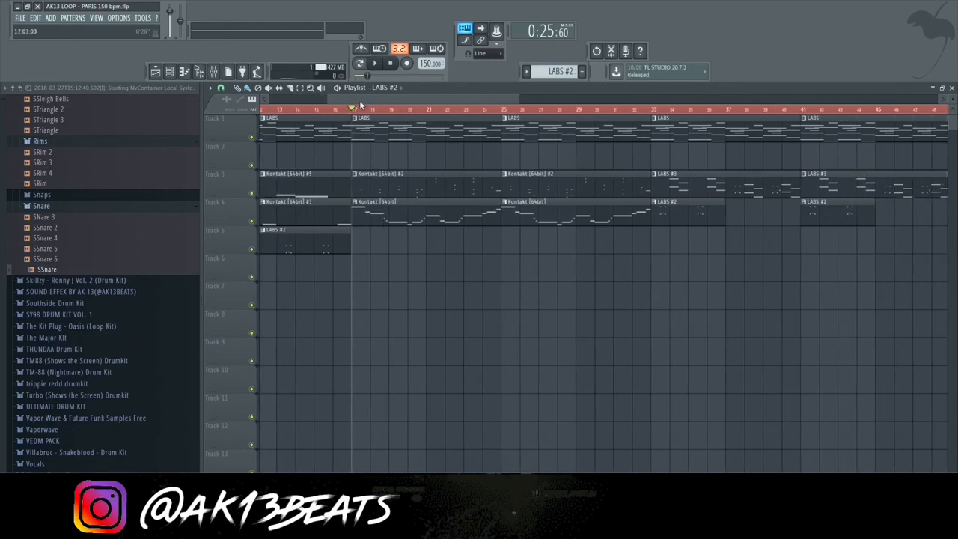
Step: Open the Kontakt [64bit] pattern's rising and falling lead line in the piano roll
click(364, 109)
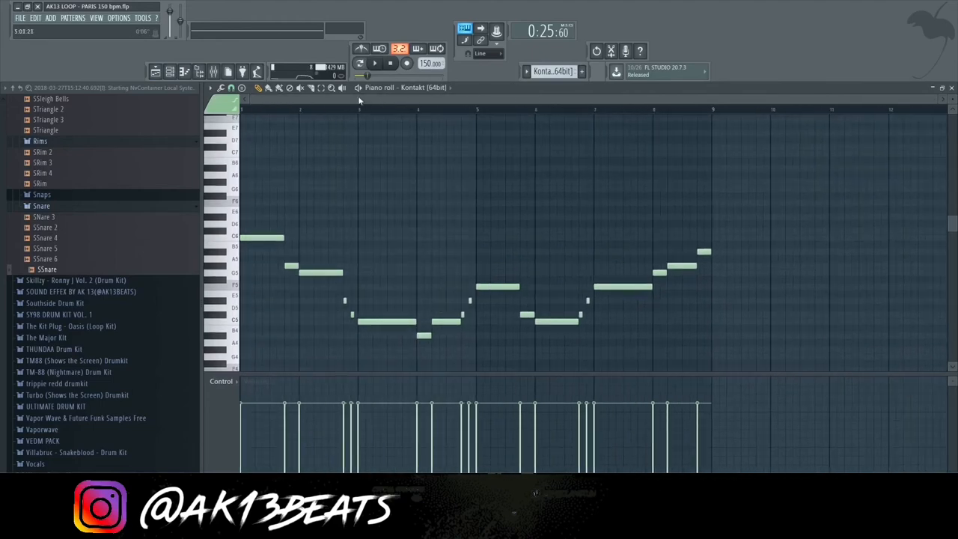
Step: Close the piano roll to show the Kontakt and LABS patterns in the playlist
click(374, 63)
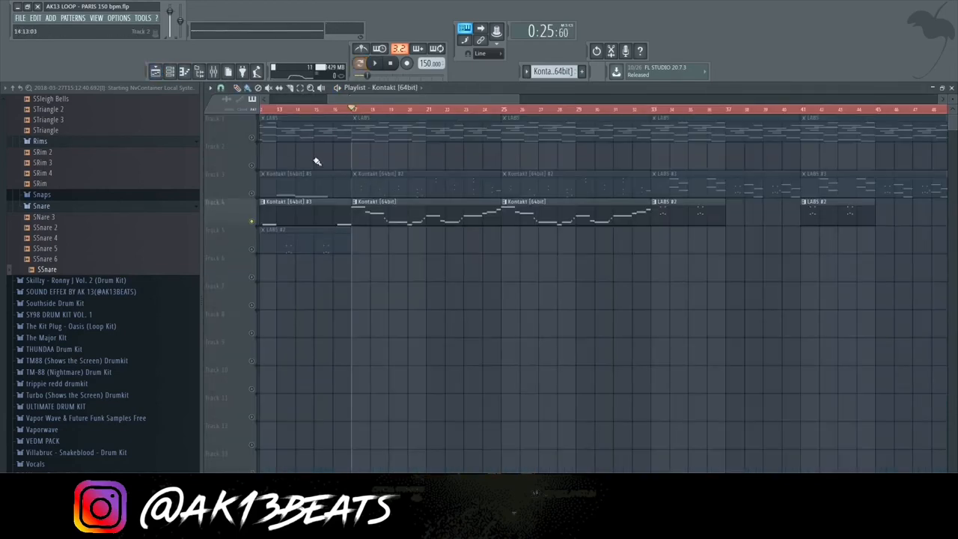
Step: Show mixer insert 8 with Fruity Reeverb 2, Fruity Chorus and RC-20 Retro Color
double_click(374, 206)
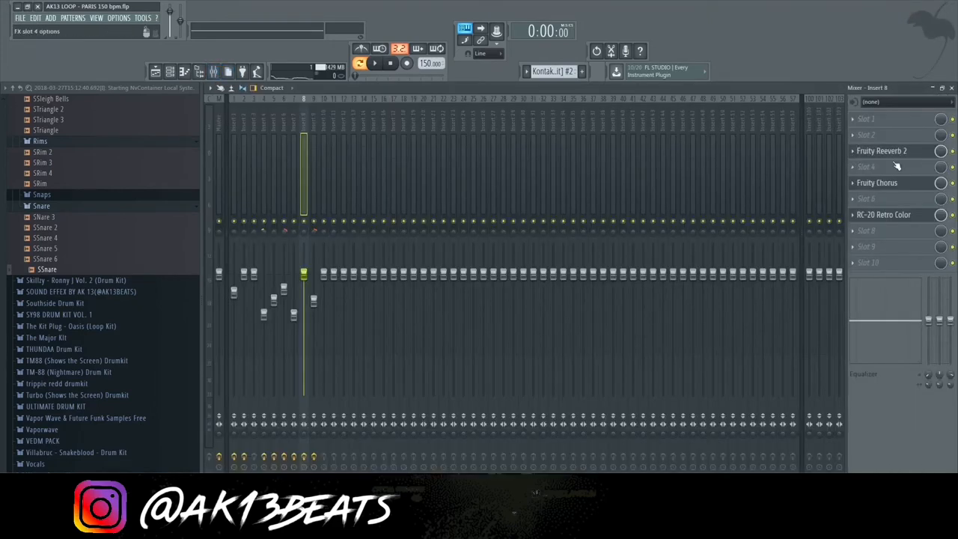
Step: Open insert 8's Fruity Chorus and RC-20, then insert 5's parametric EQ low-cut curve
click(877, 182)
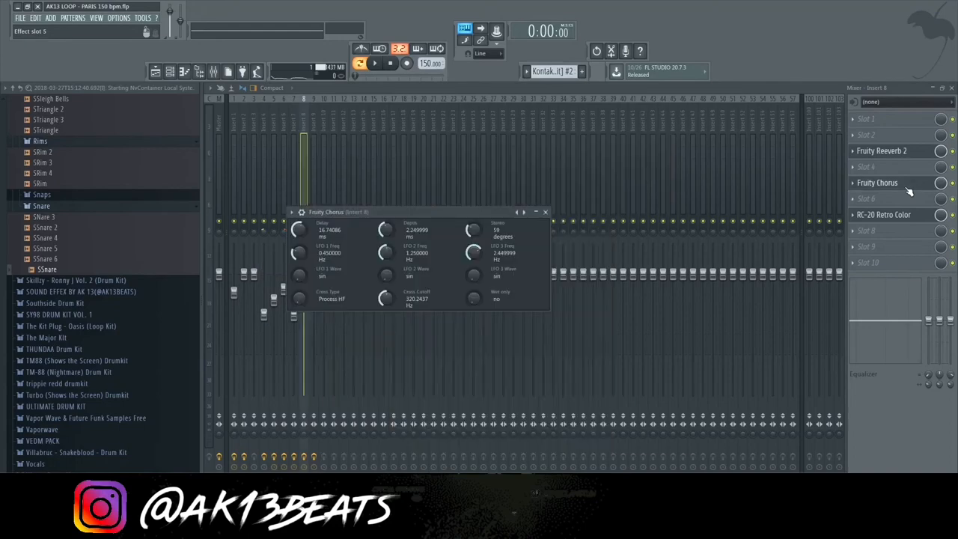
click(884, 215)
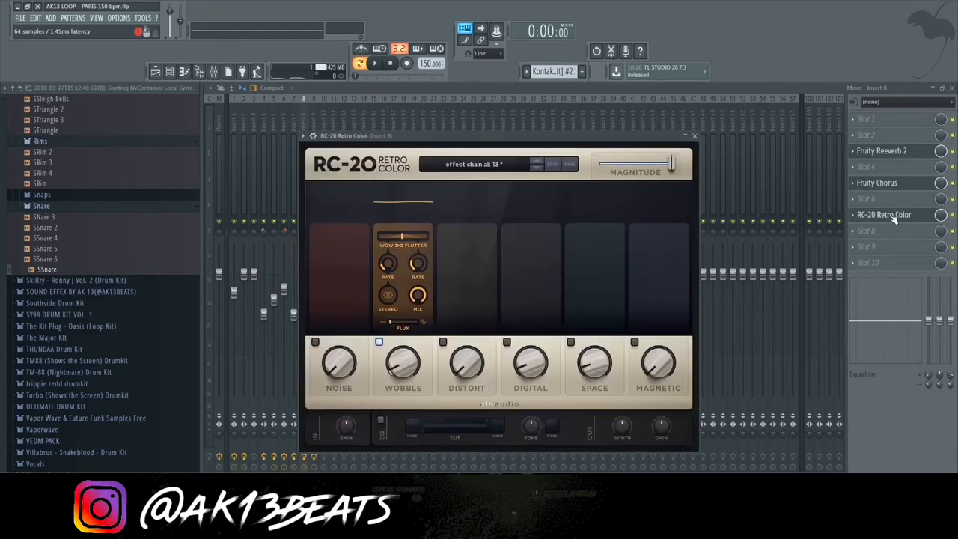
click(876, 182)
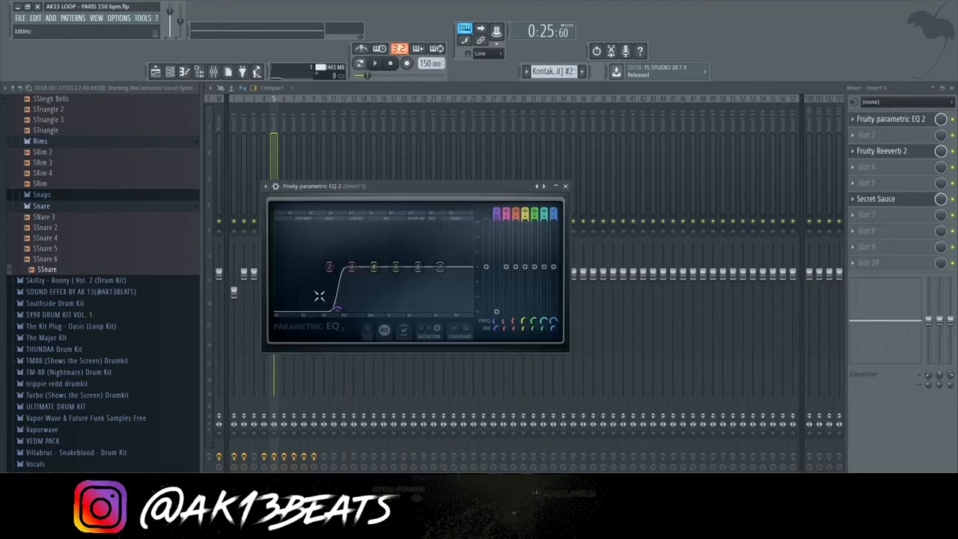
Step: Open insert 5's Fruity Reeverb 2, then go back to the playlist arrangement
click(881, 151)
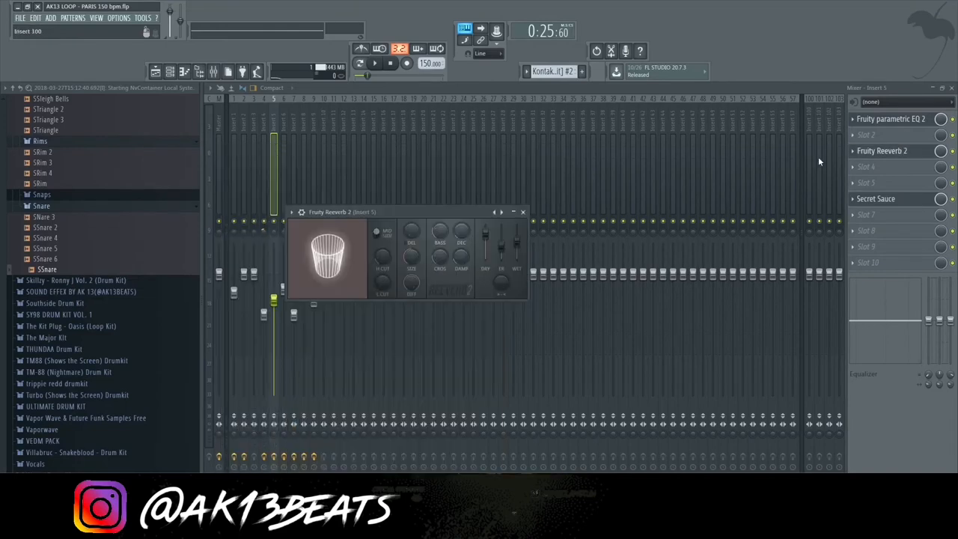
click(876, 198)
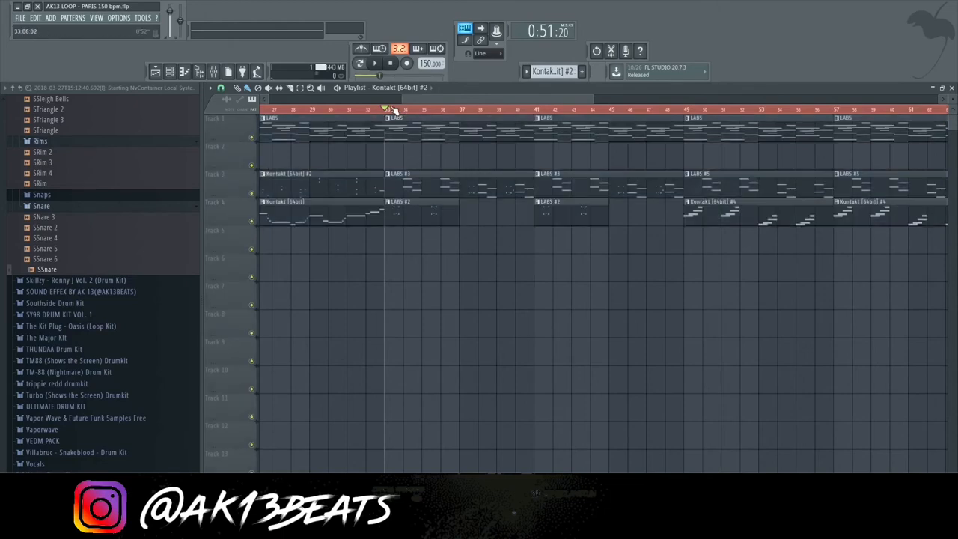
click(374, 63)
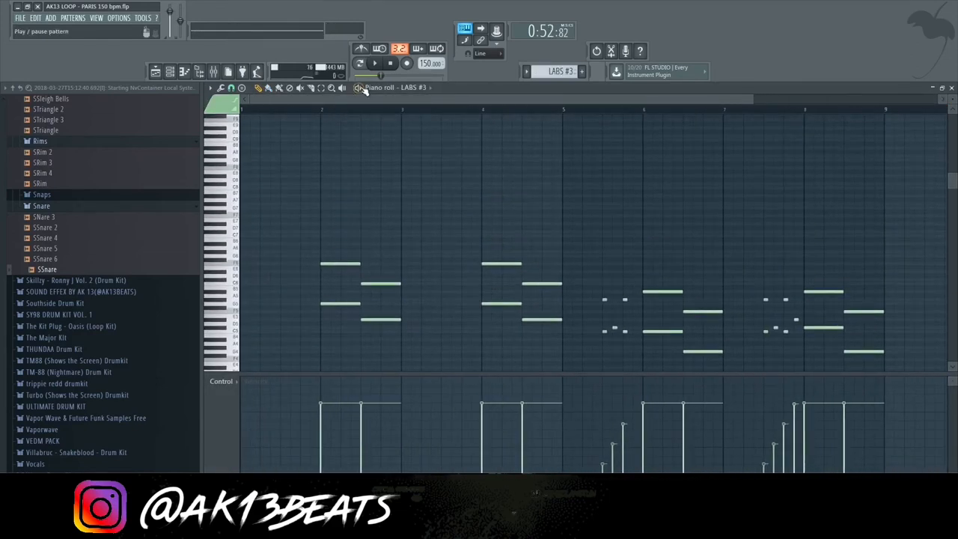
click(374, 63)
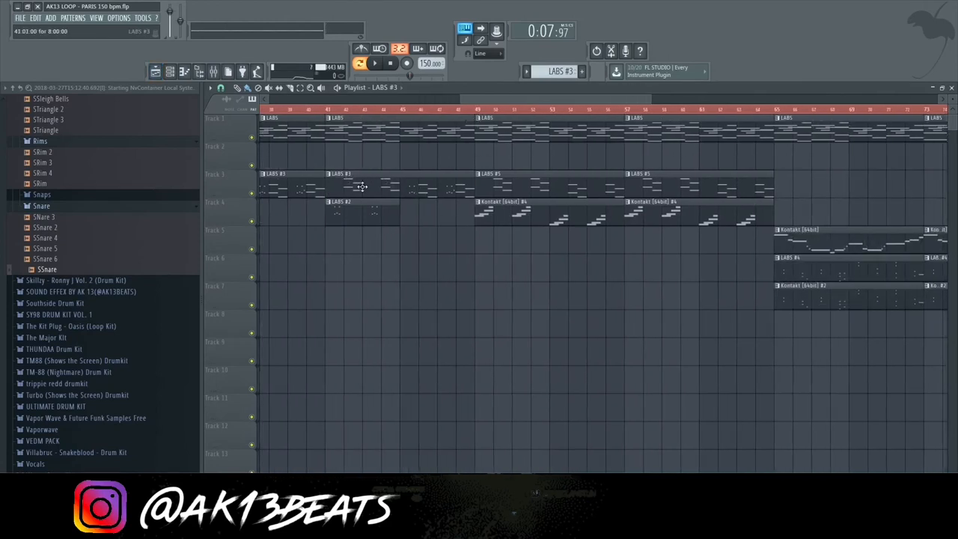
Step: Scroll the playlist and open Kontakt [64bit] #4's rising arpeggio in the piano roll
scroll(right, 3)
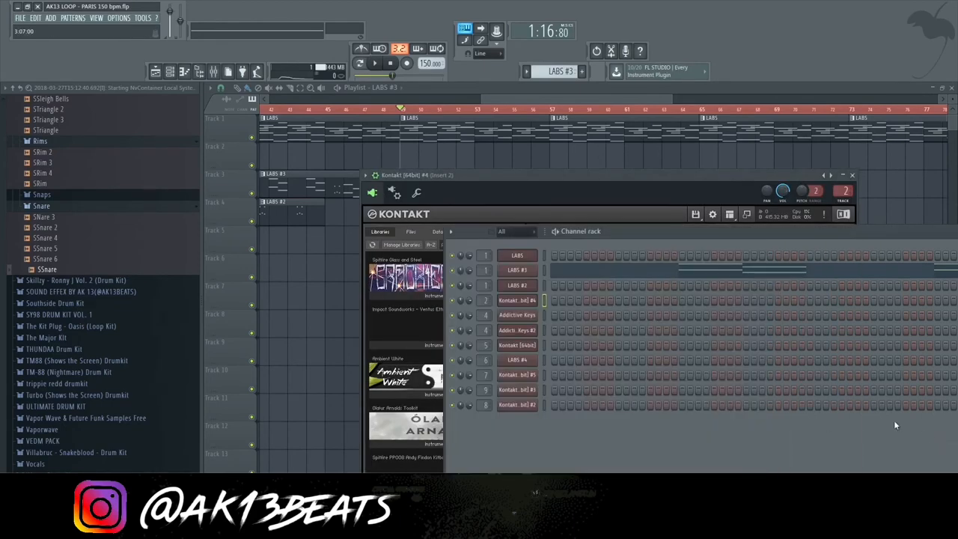
click(852, 174)
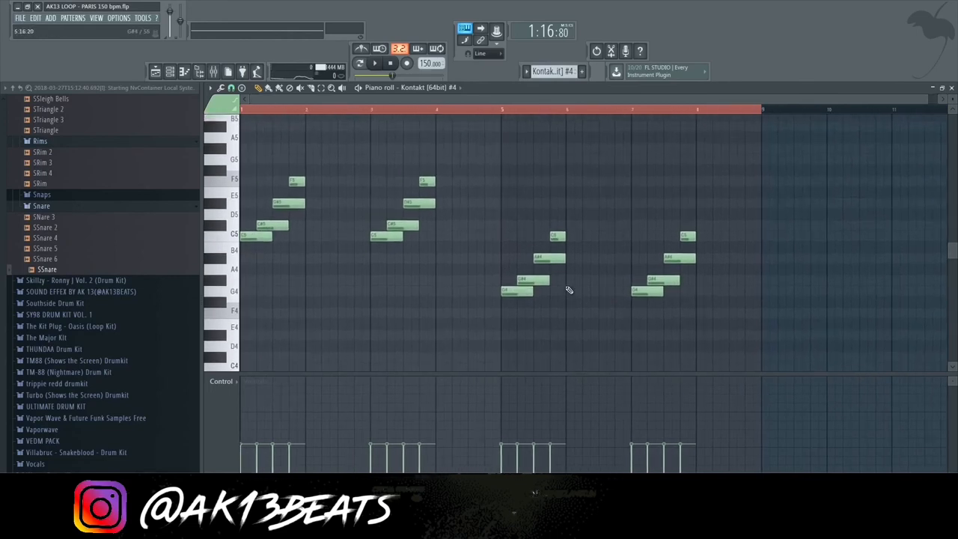
Step: Open insert 2's Fruity parametric EQ 2 and Fruity Chorus, then return to the playlist
click(170, 71)
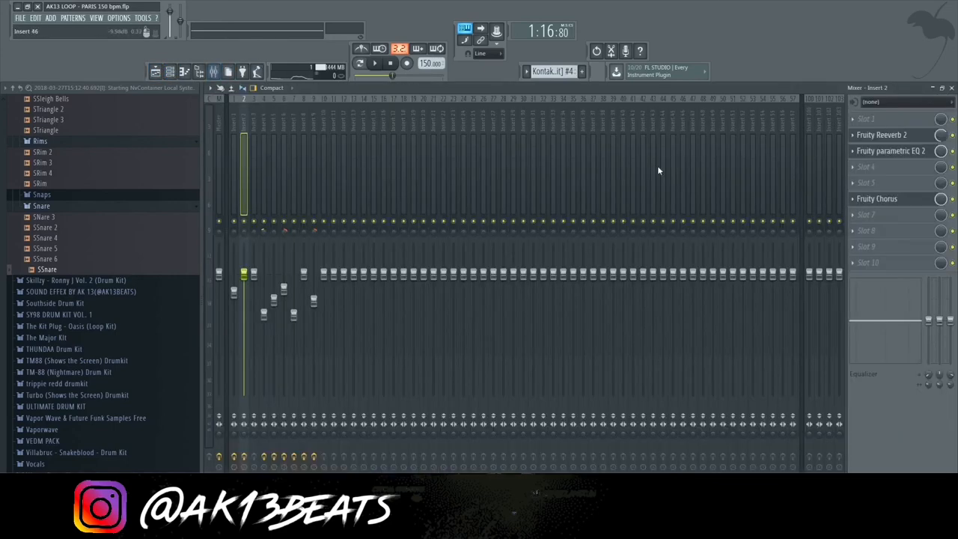
click(890, 151)
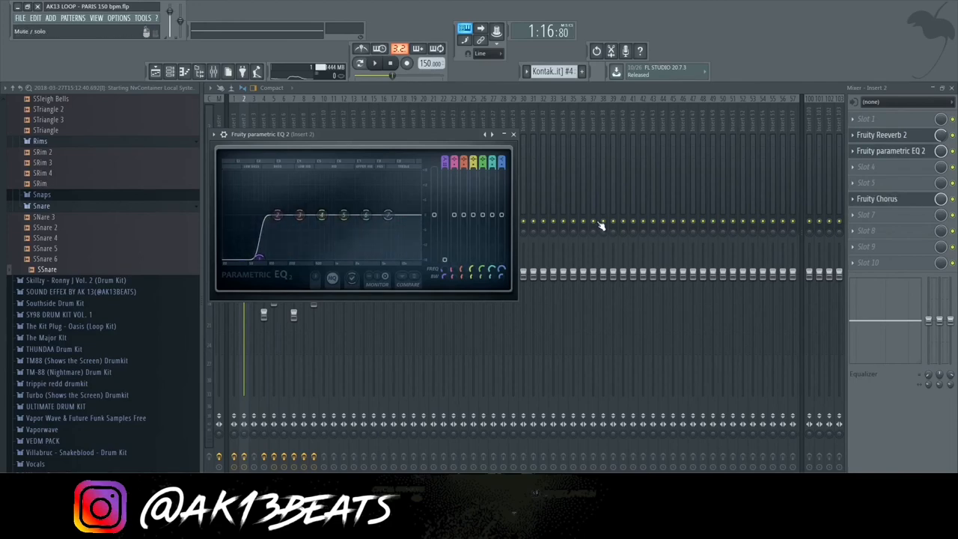
click(877, 198)
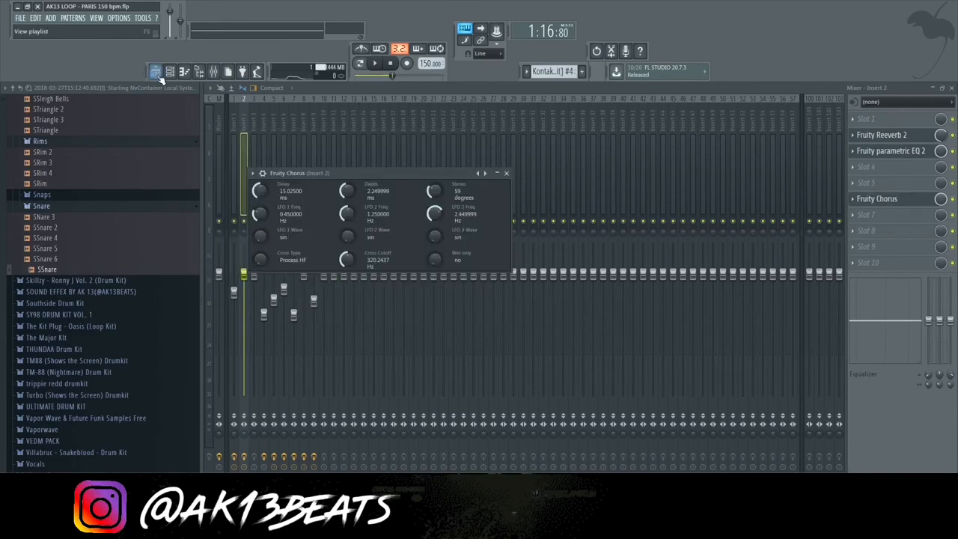
click(156, 71)
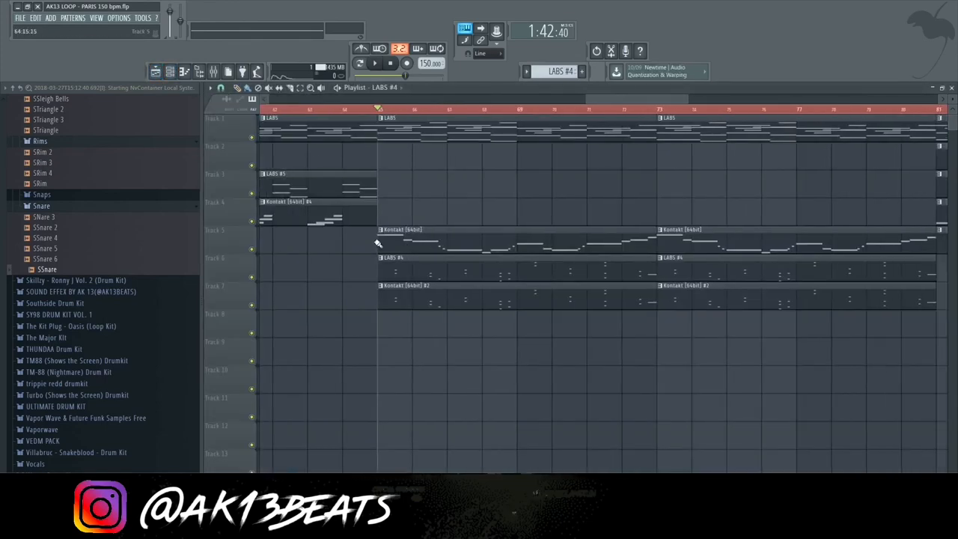
click(374, 63)
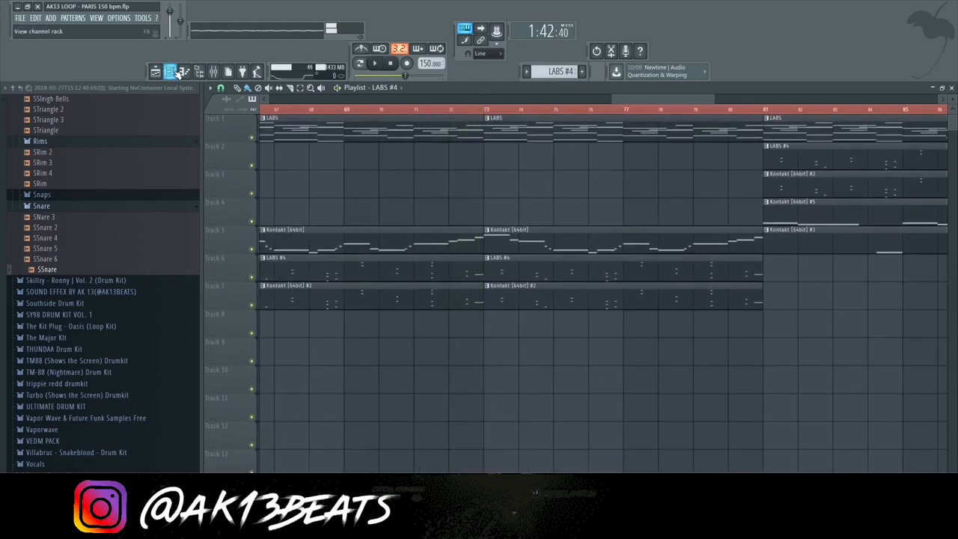
click(170, 71)
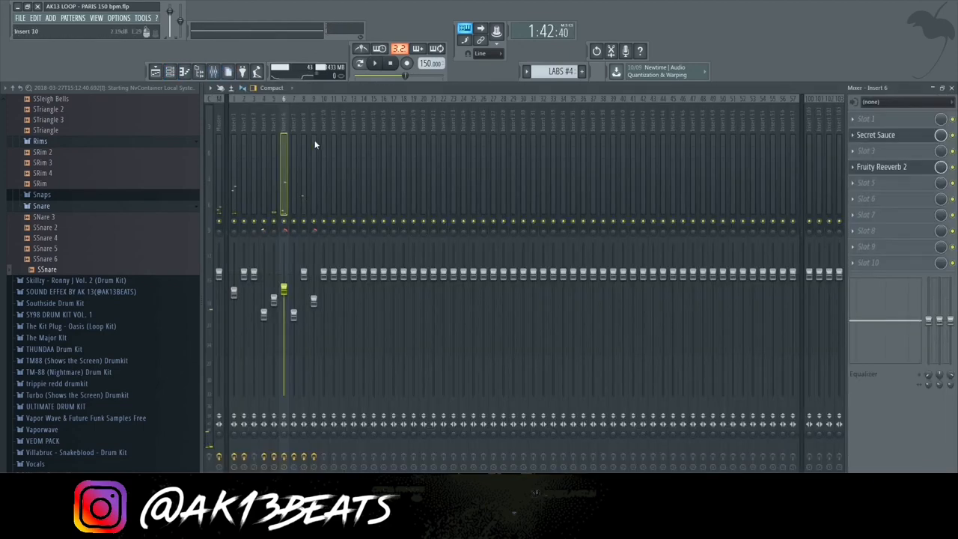
click(875, 135)
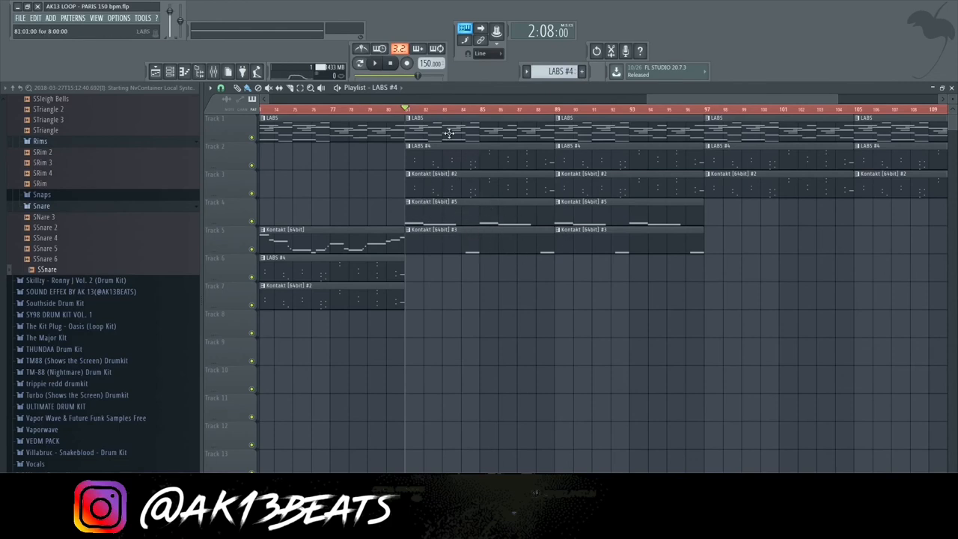
click(374, 63)
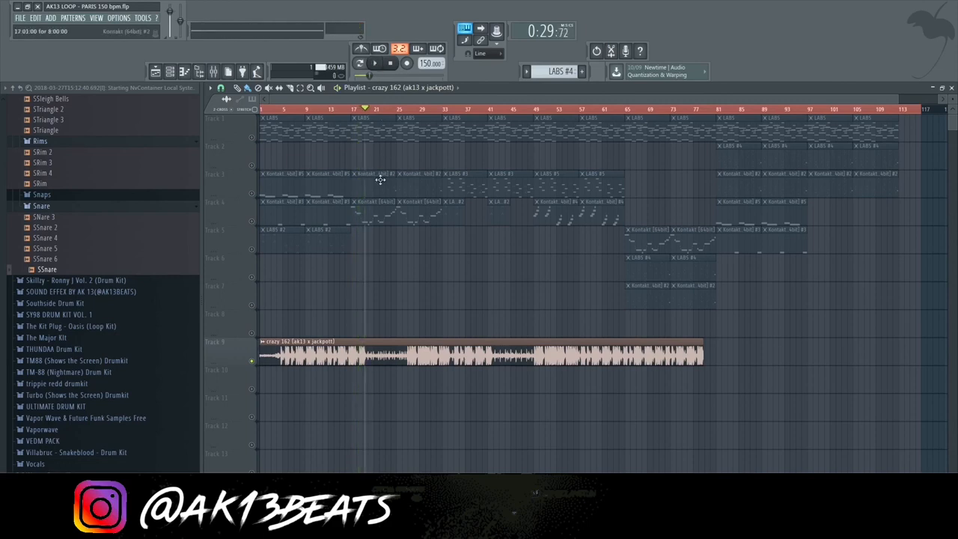
mouse_move(380, 201)
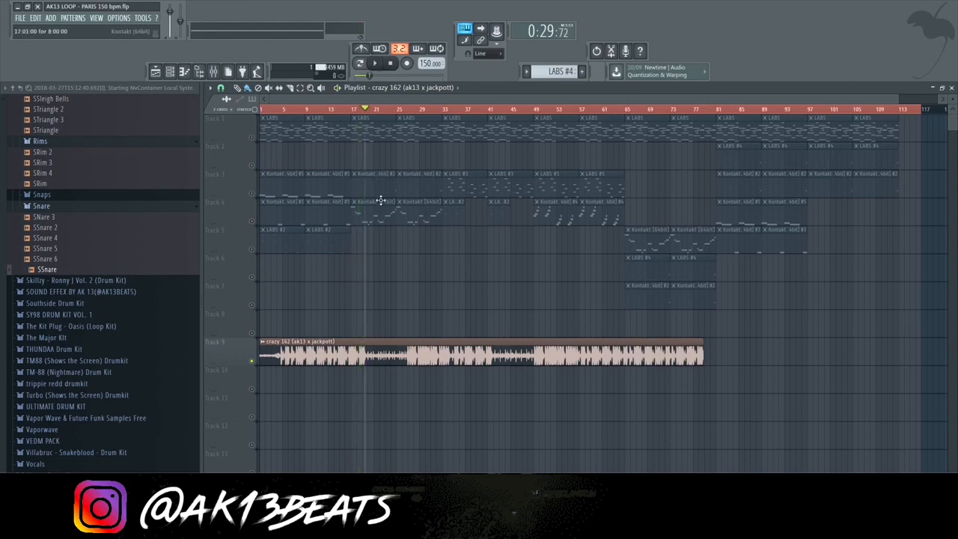